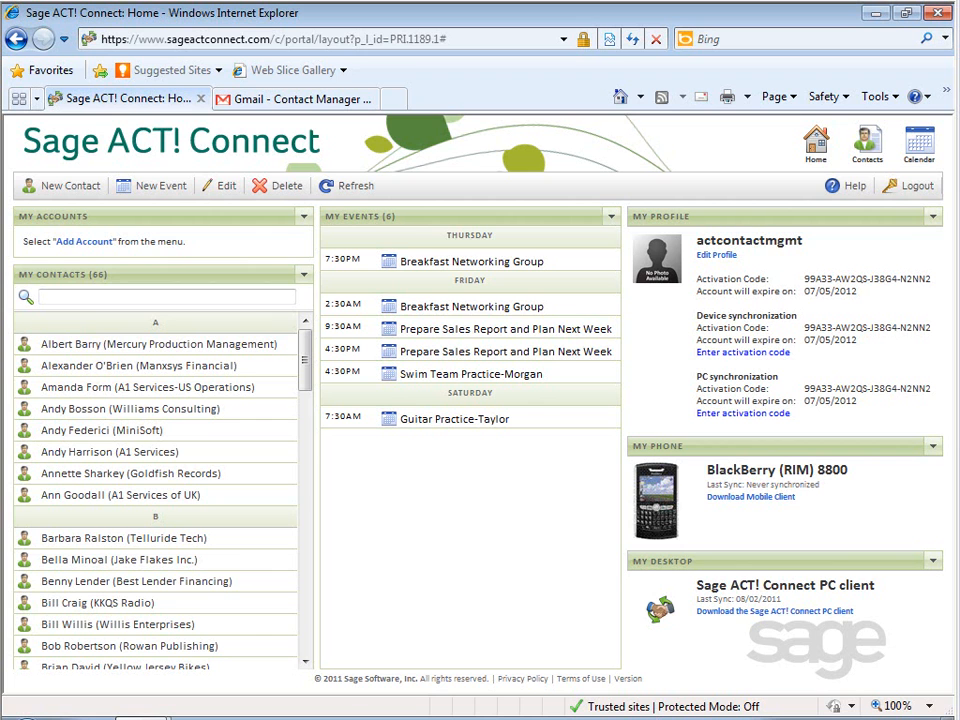
pyautogui.moveTo(352, 539)
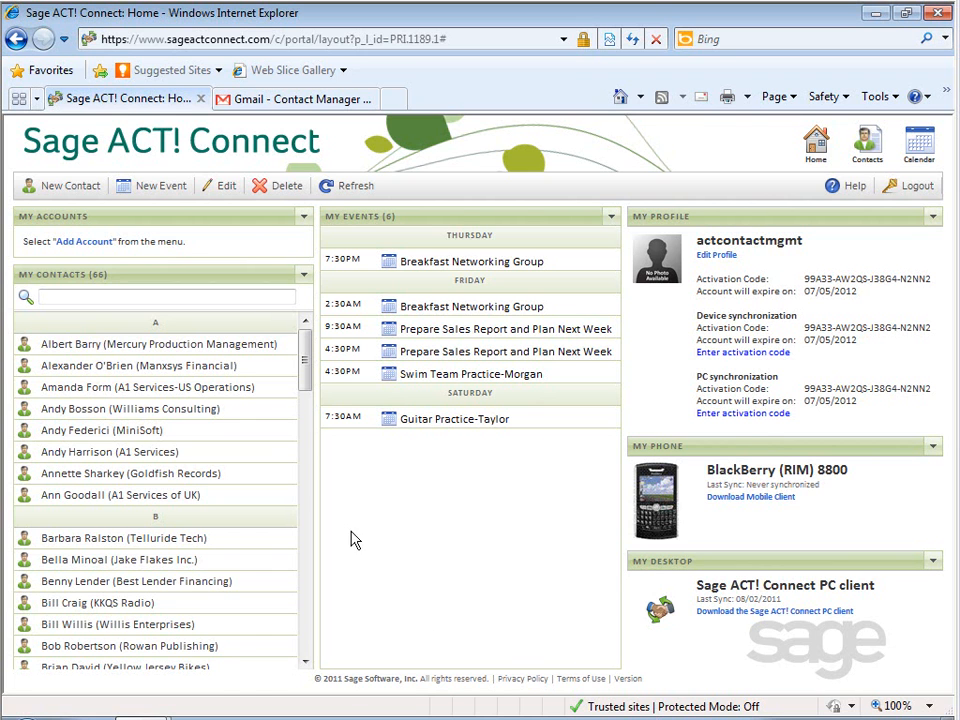
# Add a Google account from My Accounts with the Gmail address, then switch to Gmail contacts
pyautogui.click(305, 273)
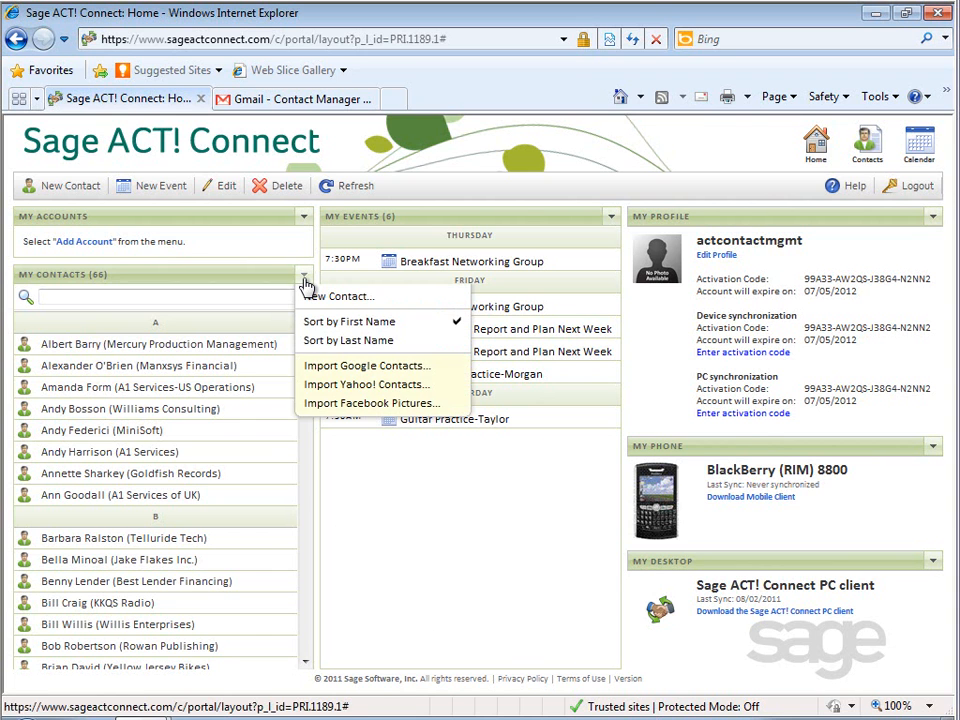
pyautogui.moveTo(367, 365)
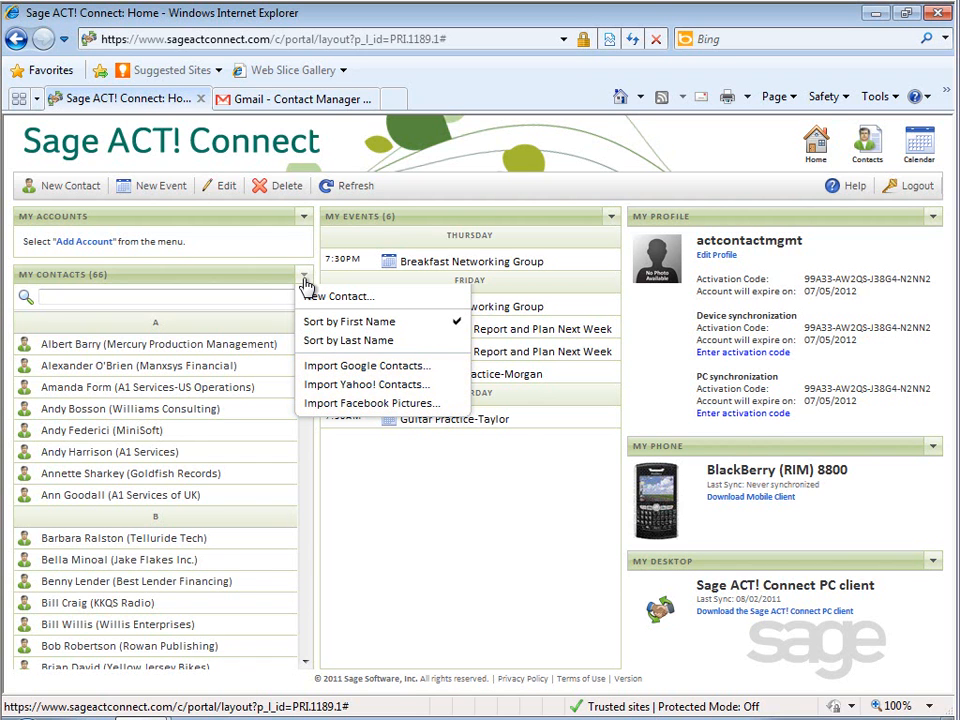
pyautogui.click(287, 256)
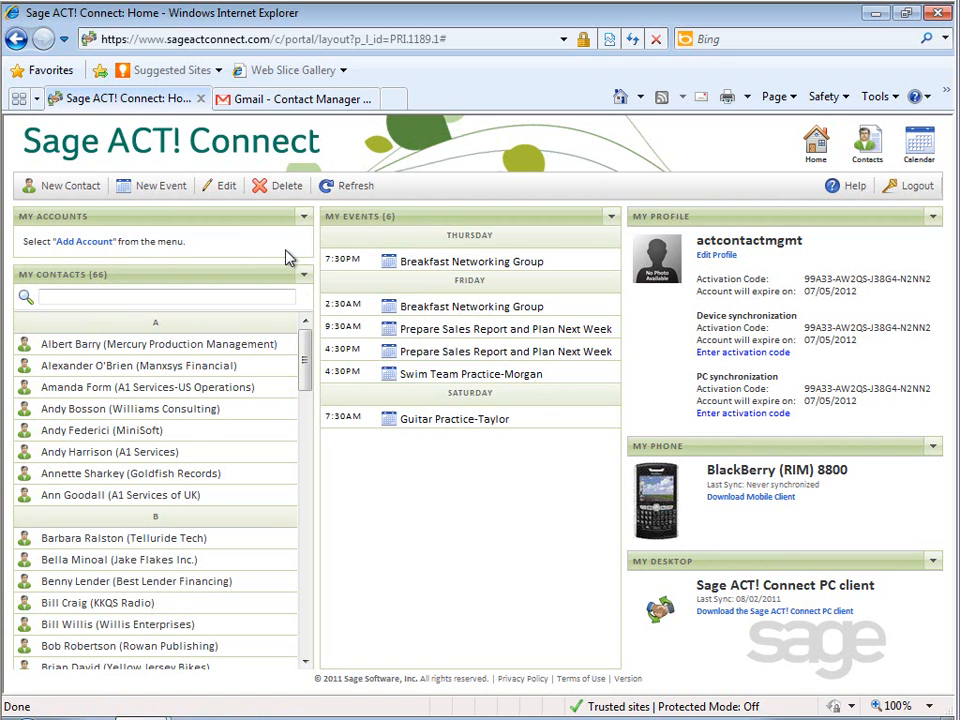
pyautogui.moveTo(45, 232)
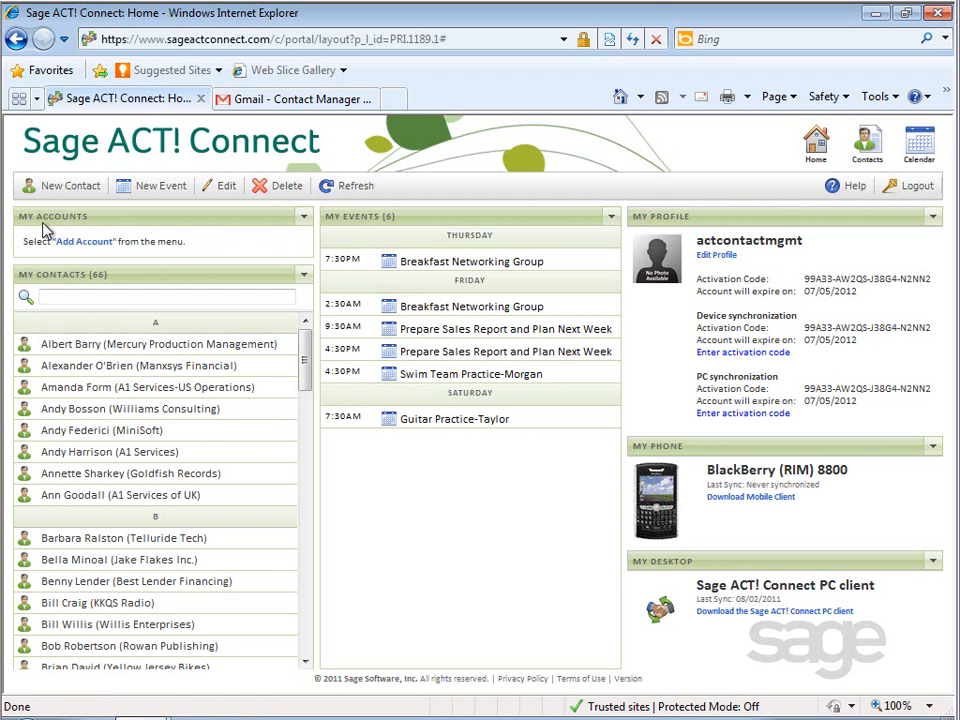
pyautogui.click(303, 215)
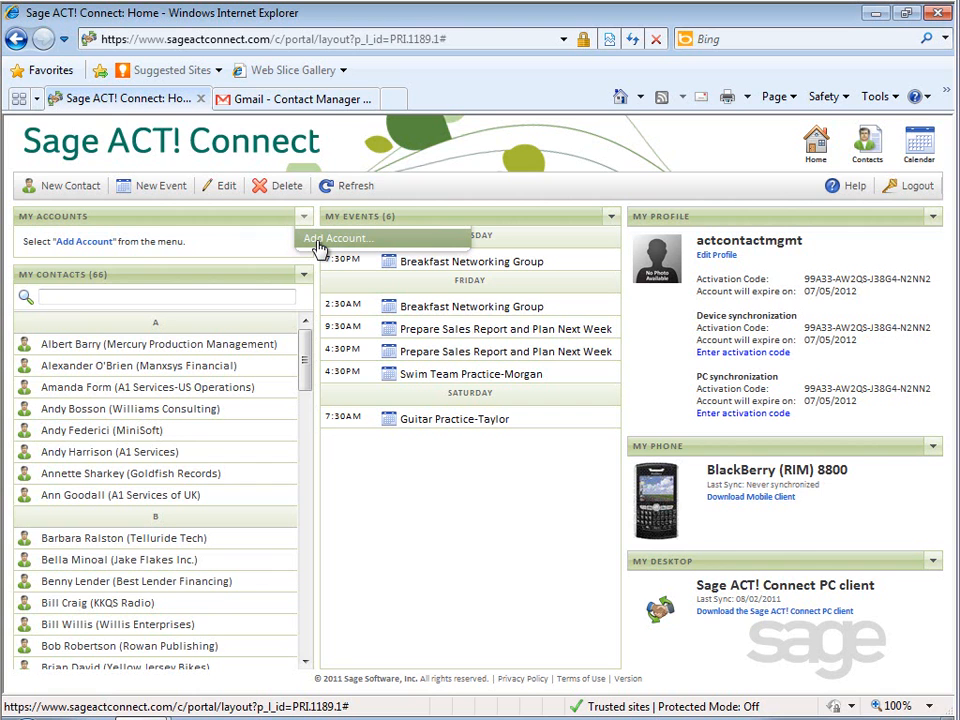
pyautogui.click(338, 238)
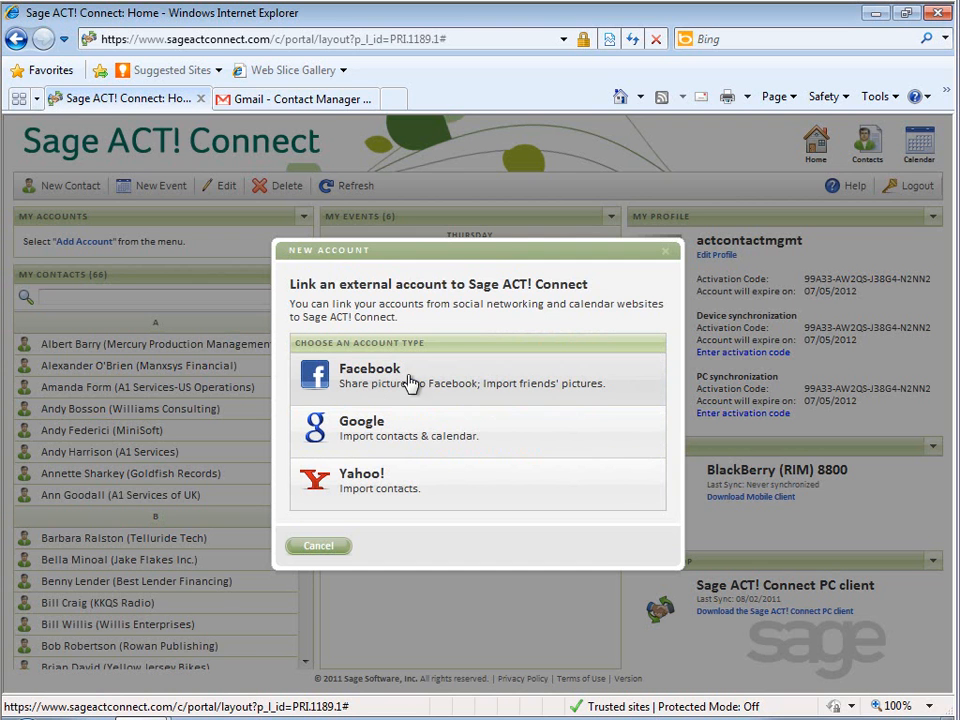
pyautogui.moveTo(430, 406)
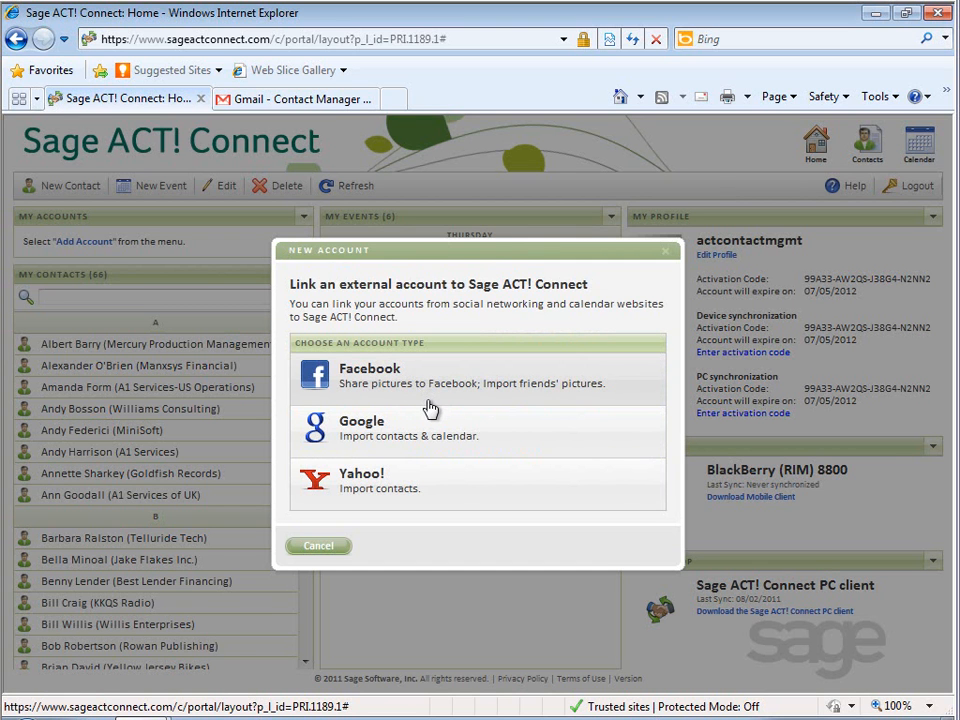
pyautogui.moveTo(398, 428)
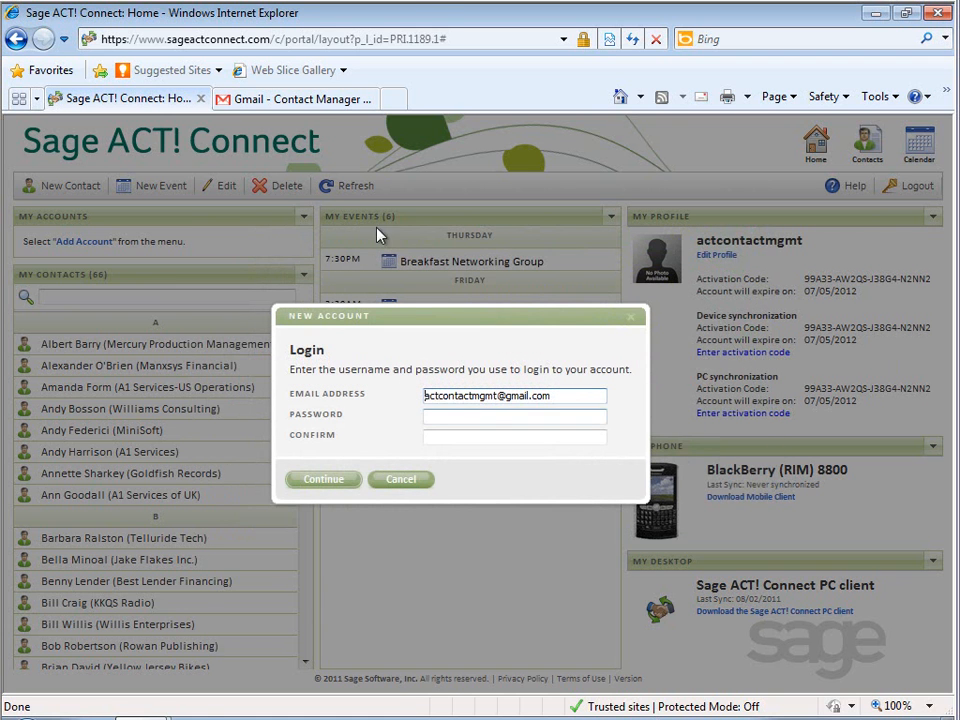
pyautogui.click(300, 98)
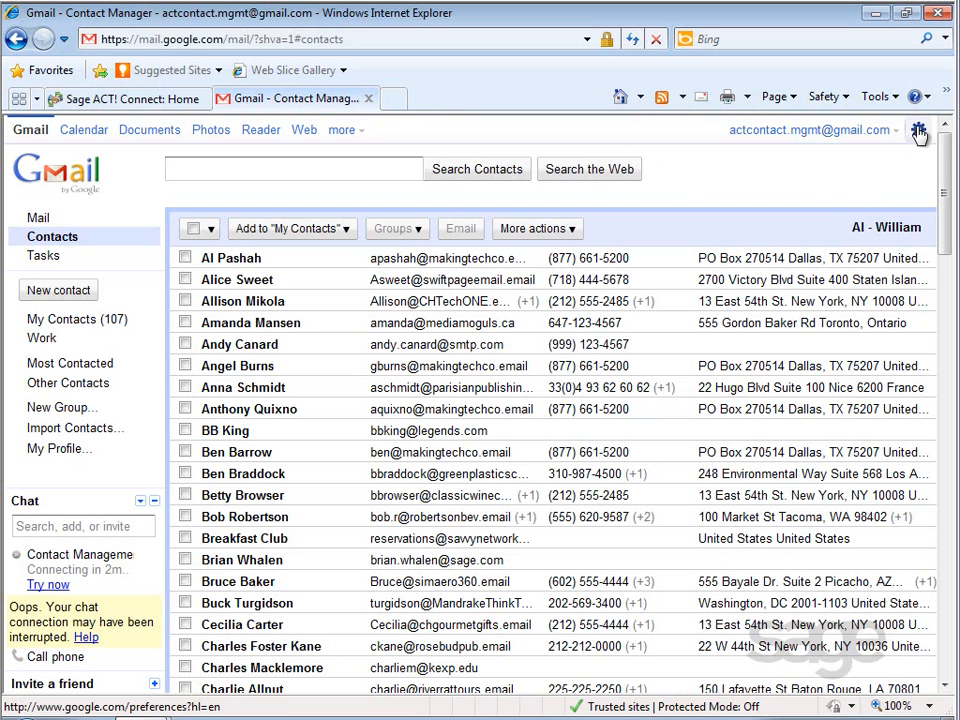
# Check Gmail's Forwarding and POP/IMAP settings to confirm IMAP access is enabled
pyautogui.click(920, 131)
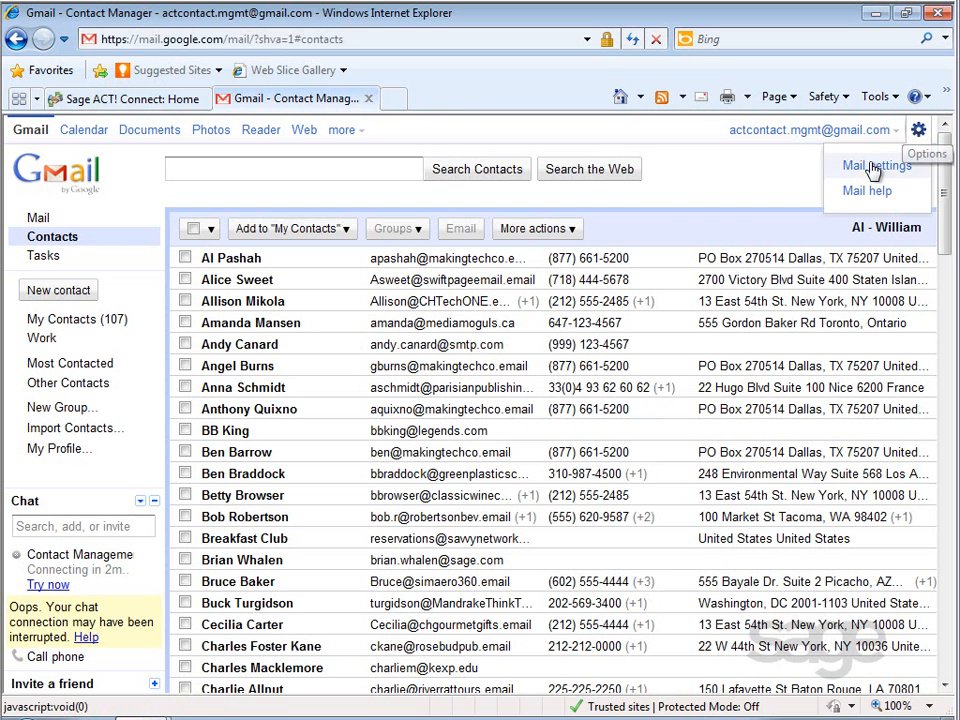
pyautogui.click(865, 164)
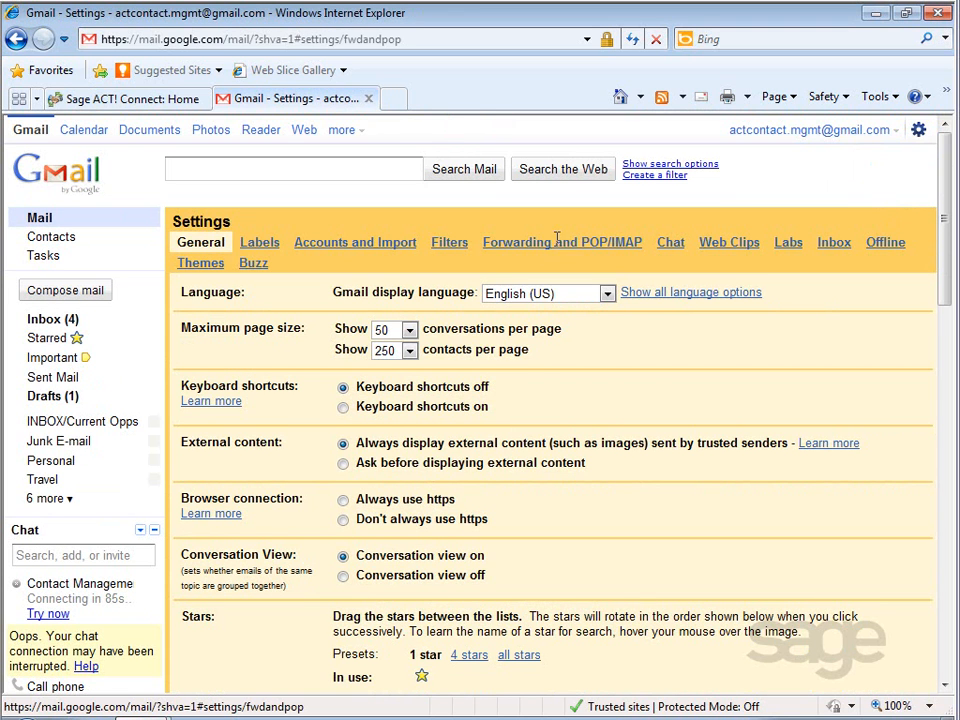
pyautogui.click(562, 242)
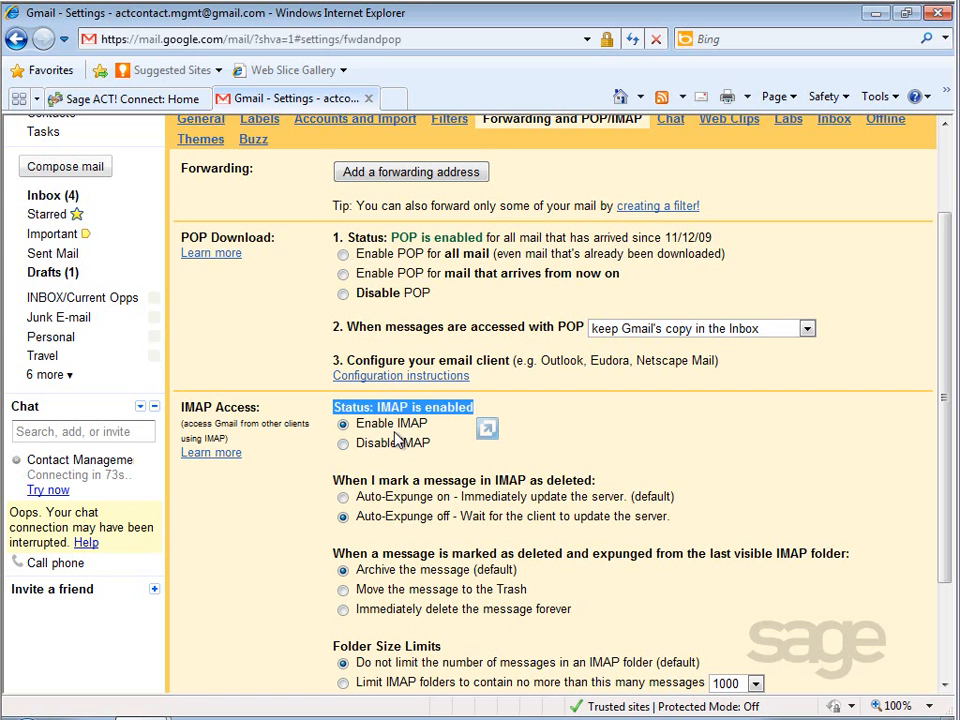
pyautogui.moveTo(930, 470)
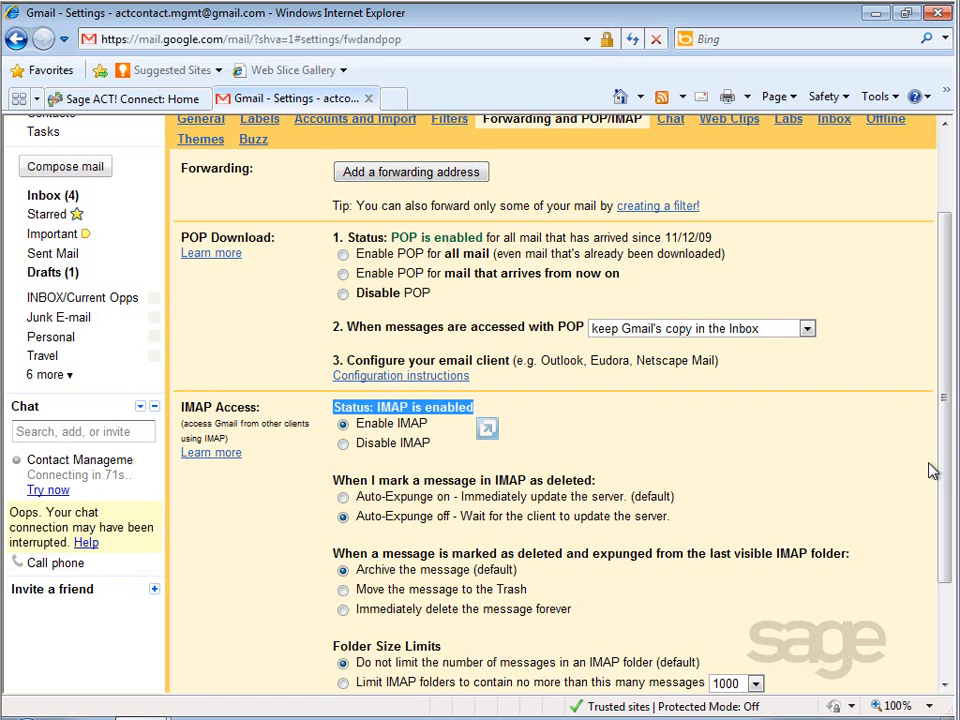
pyautogui.scroll(-3)
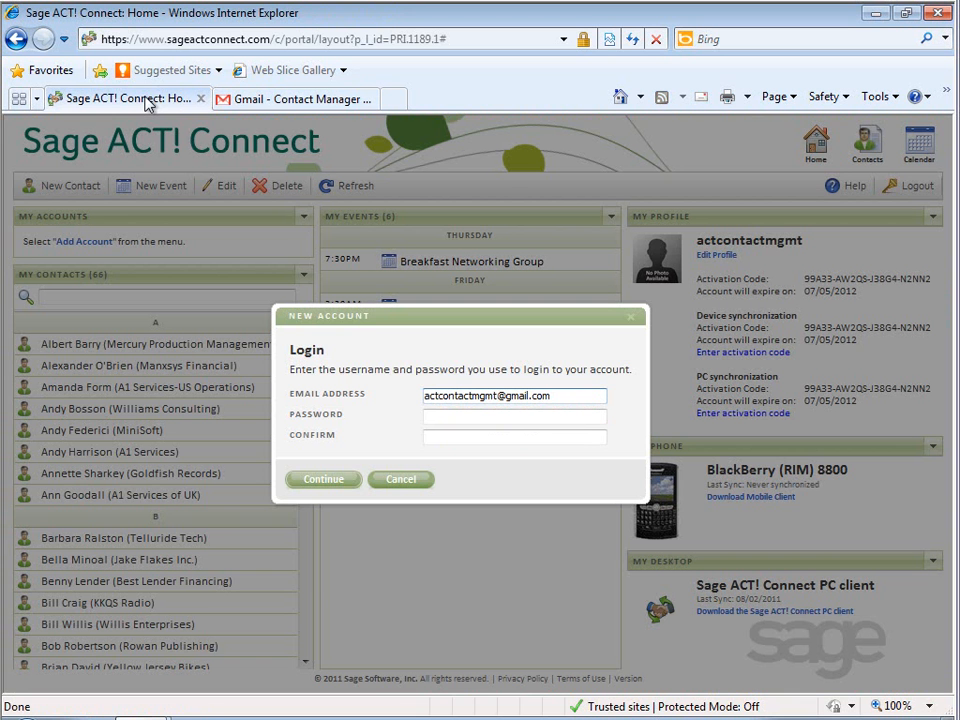
# Finish linking the Google account and decline the contact import for now
pyautogui.click(514, 417)
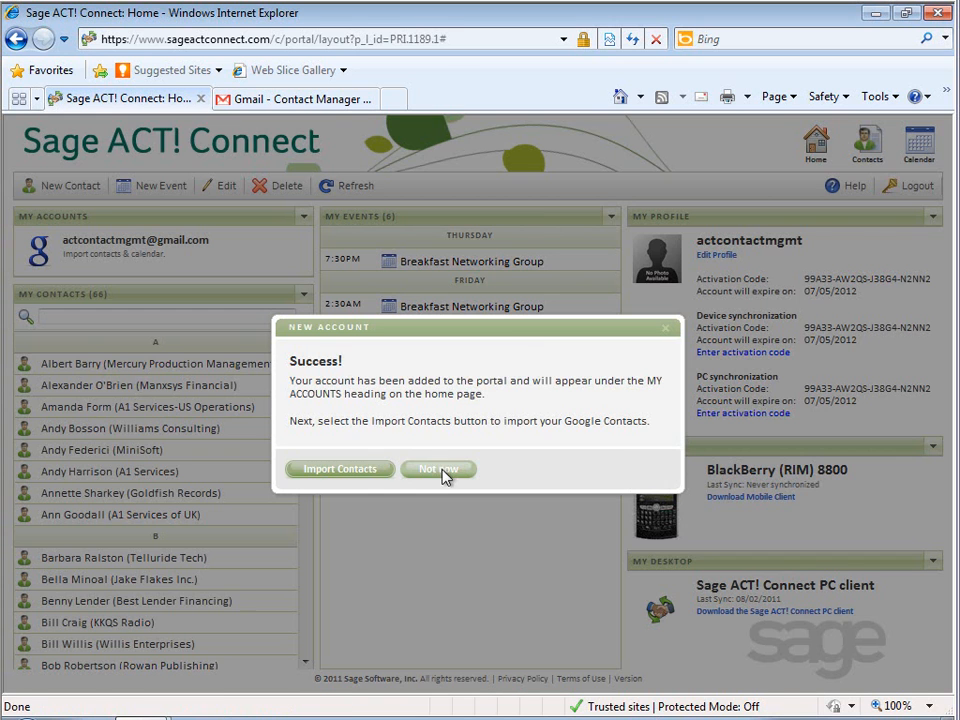
pyautogui.click(438, 469)
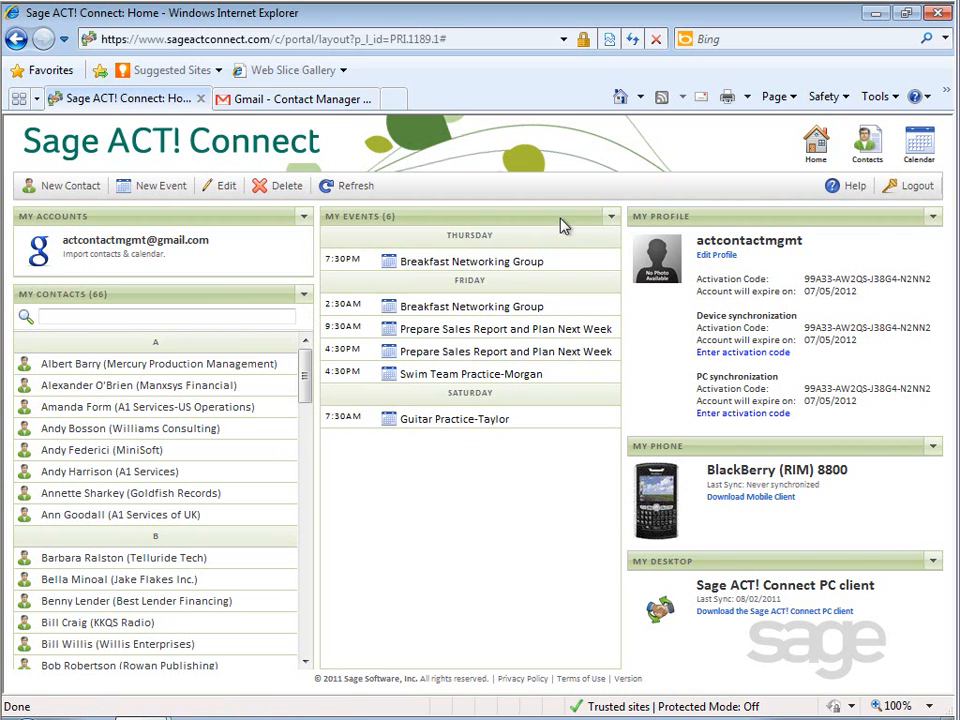
pyautogui.click(610, 216)
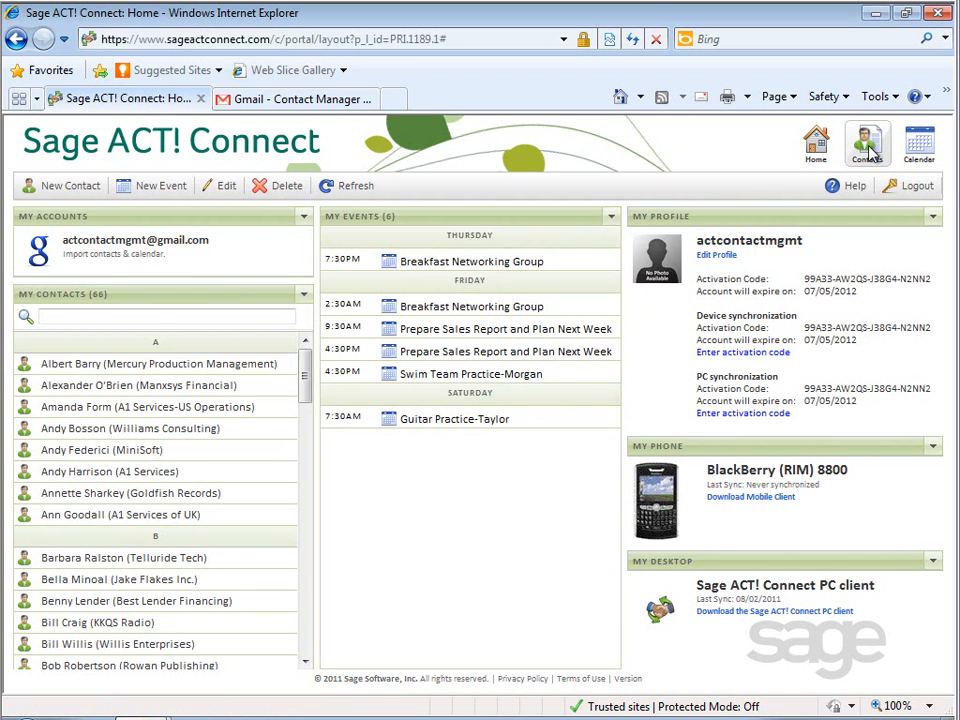
pyautogui.click(866, 140)
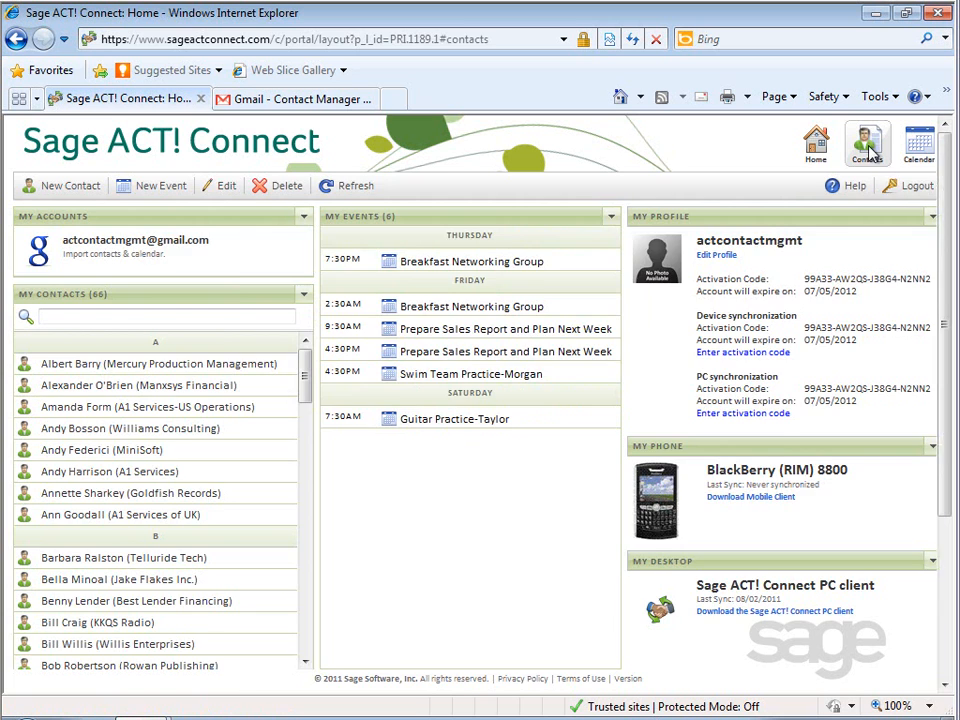
pyautogui.click(866, 141)
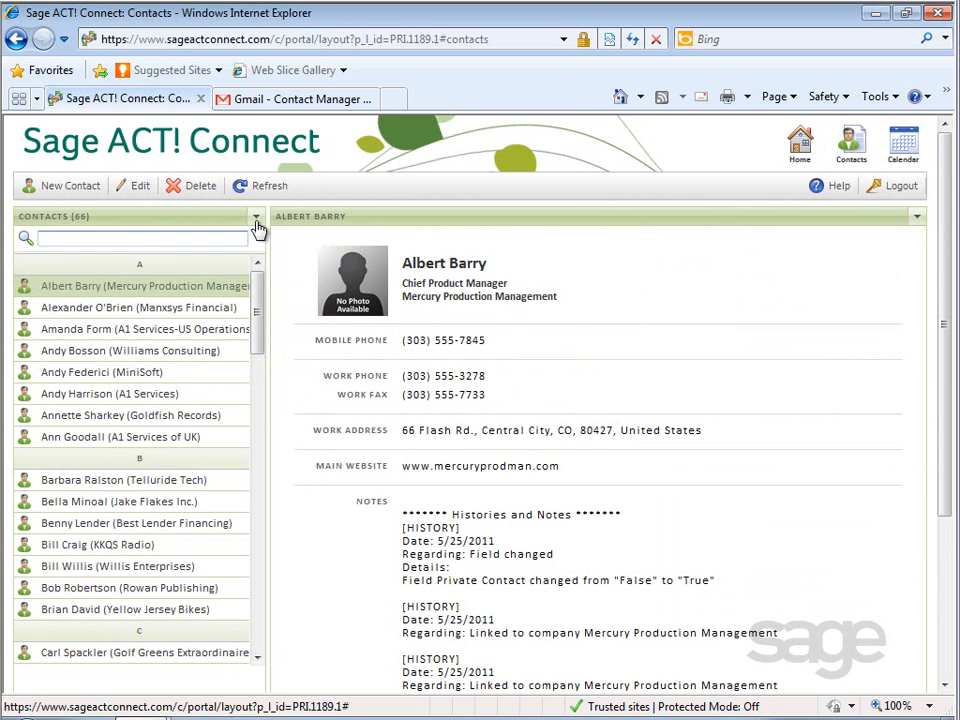
pyautogui.click(254, 216)
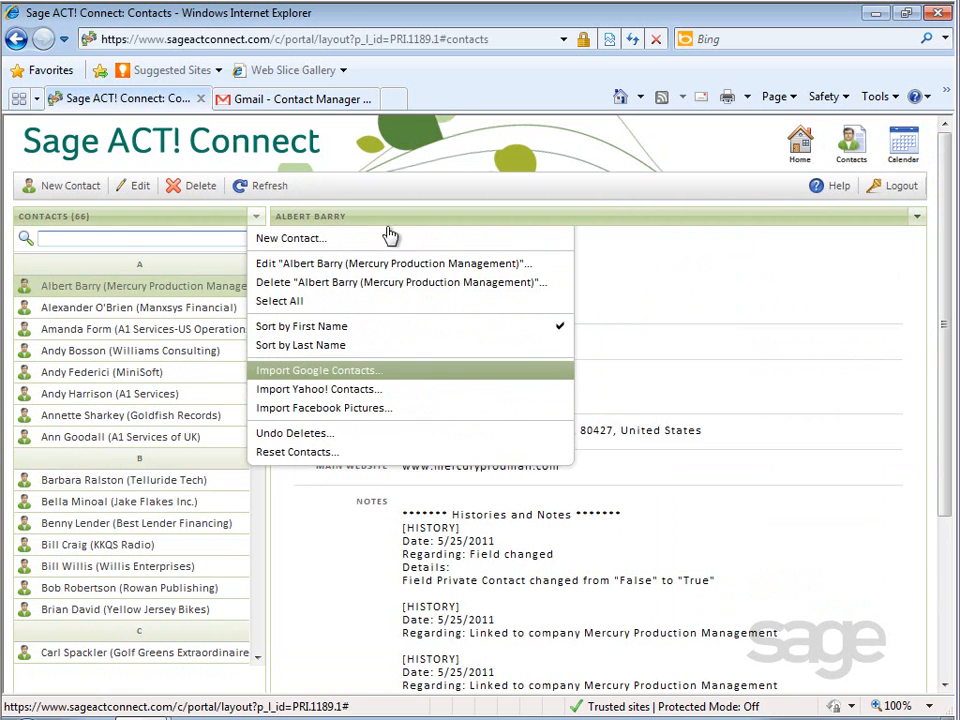
pyautogui.click(903, 140)
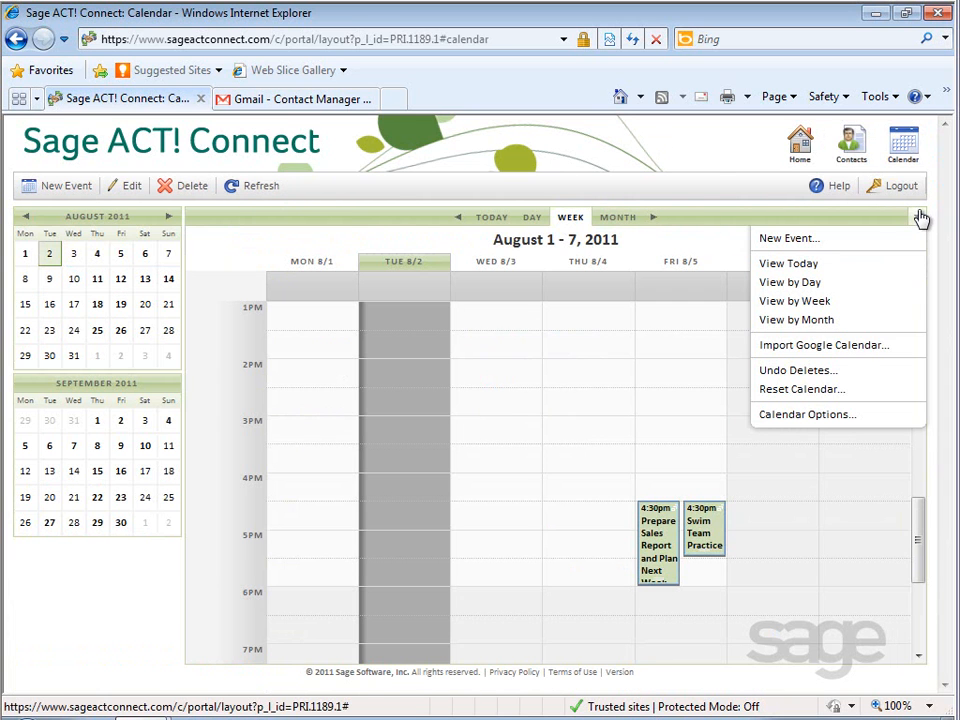
pyautogui.moveTo(823, 345)
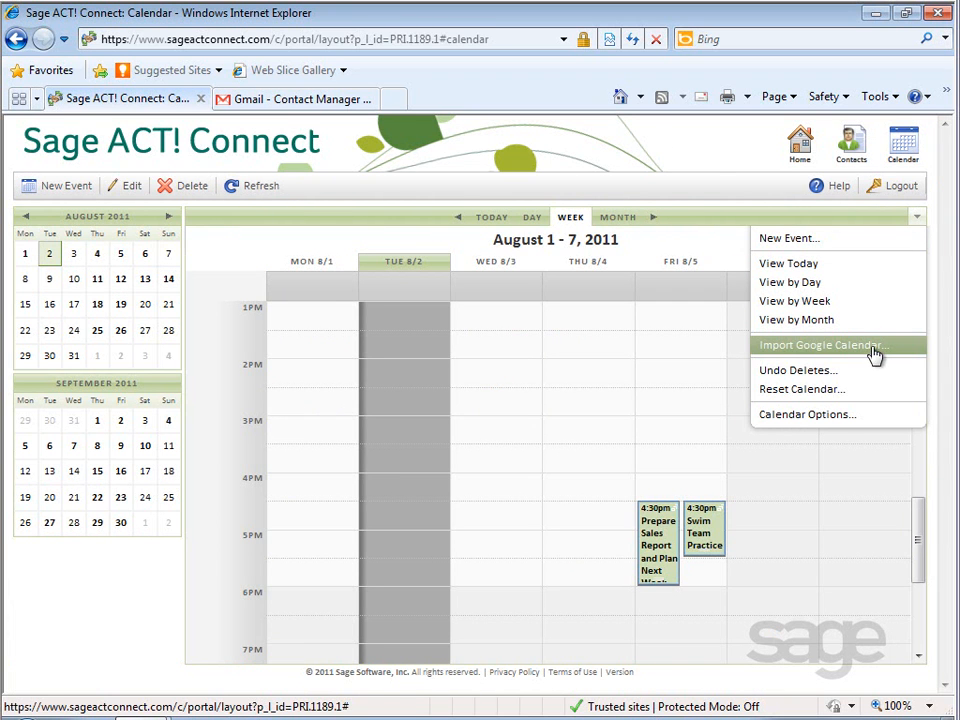
pyautogui.moveTo(817, 177)
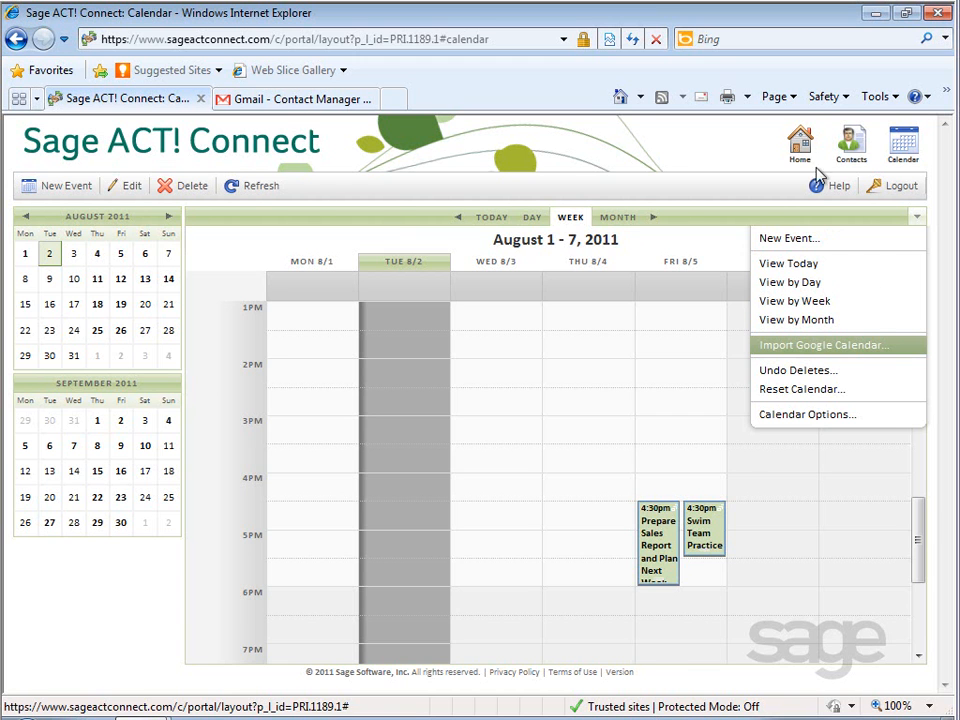
pyautogui.click(796, 142)
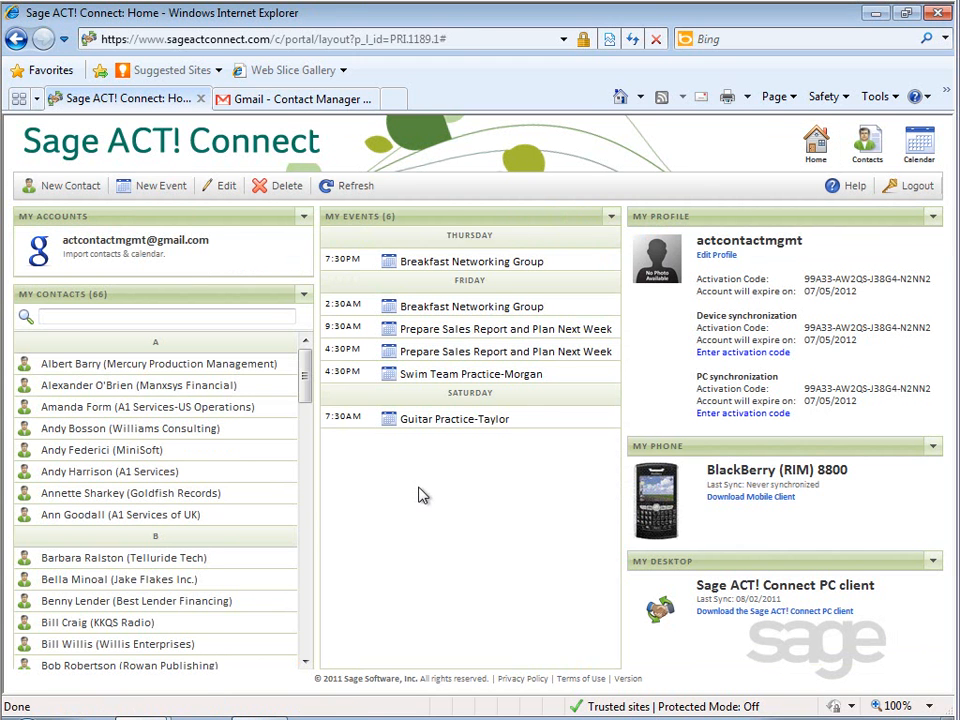
# Import Google Calendar from the My Events menu, bringing in 14 events
pyautogui.click(609, 216)
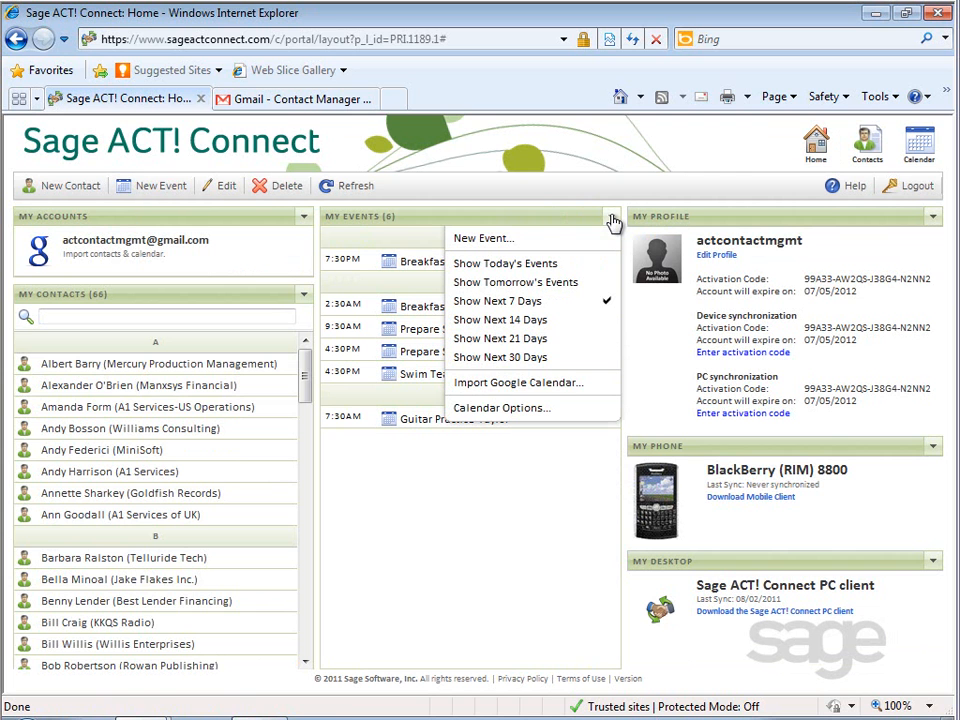
pyautogui.moveTo(525, 382)
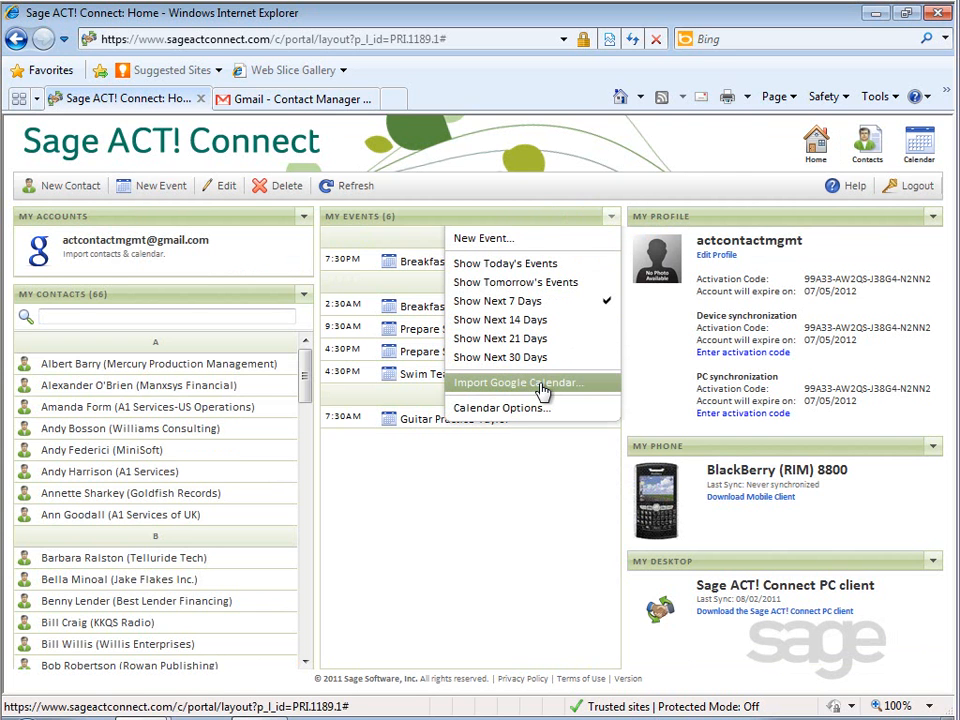
pyautogui.click(516, 382)
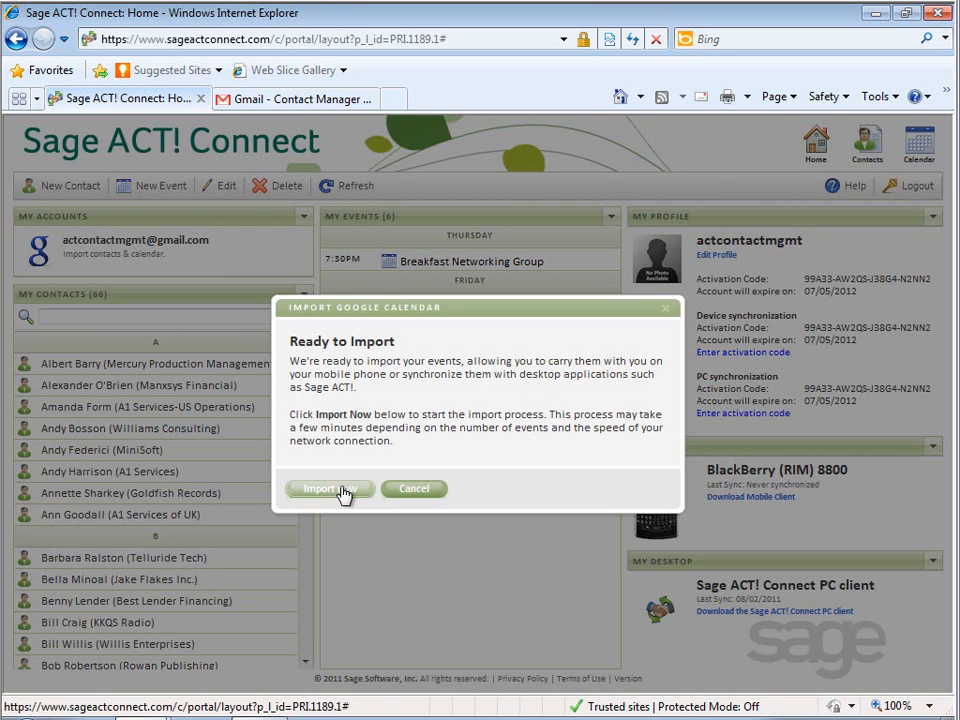
pyautogui.click(329, 489)
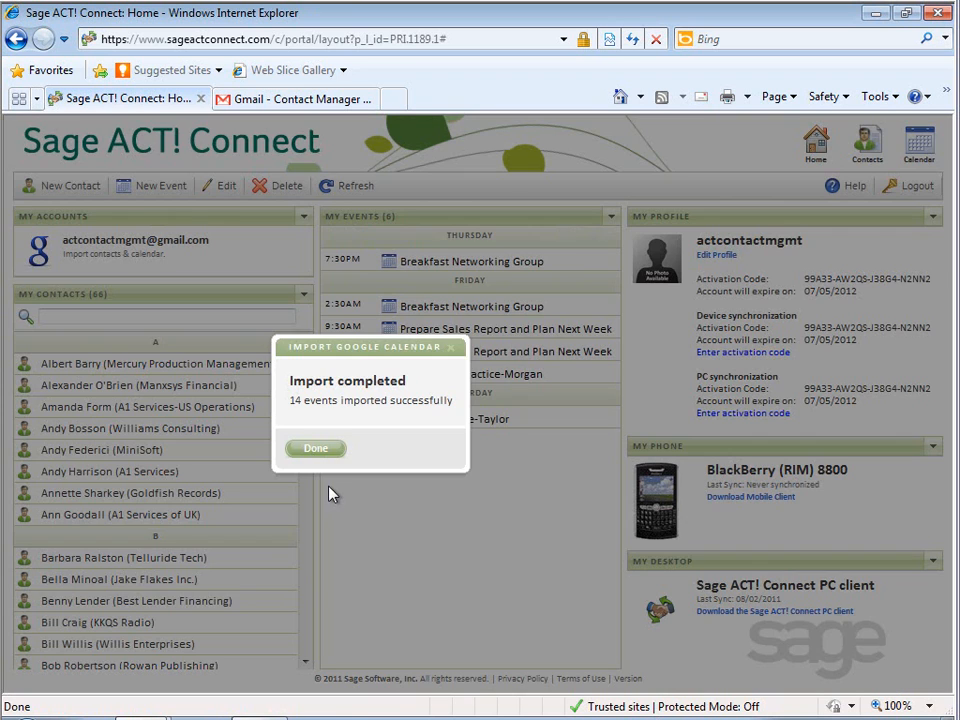
pyautogui.click(315, 448)
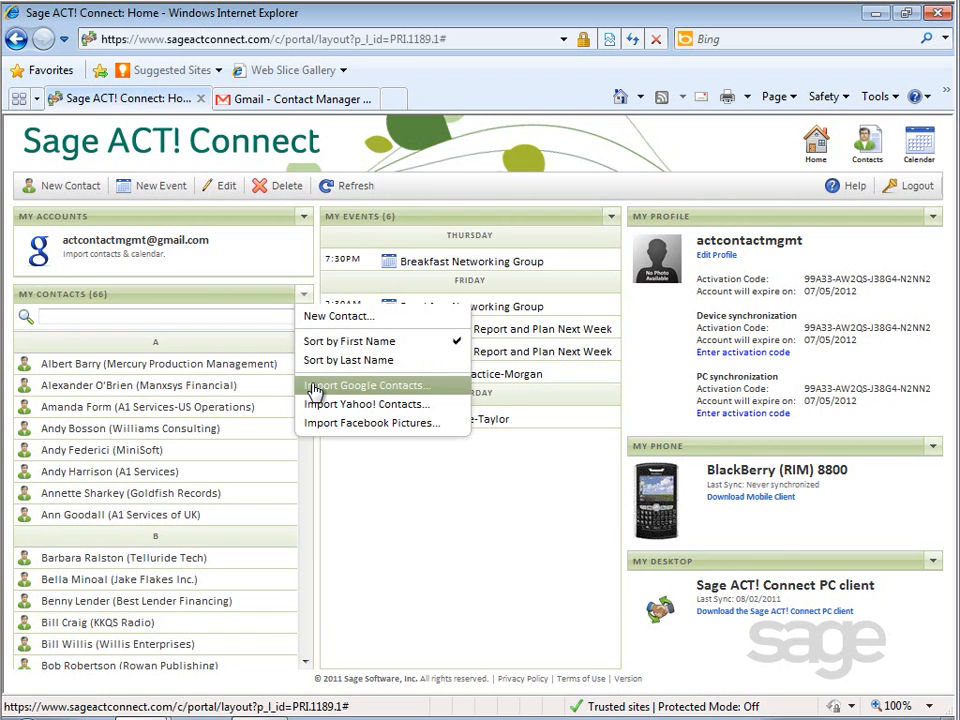
# Import ten Google contacts, raising the contact count from 66 to 76
pyautogui.click(370, 385)
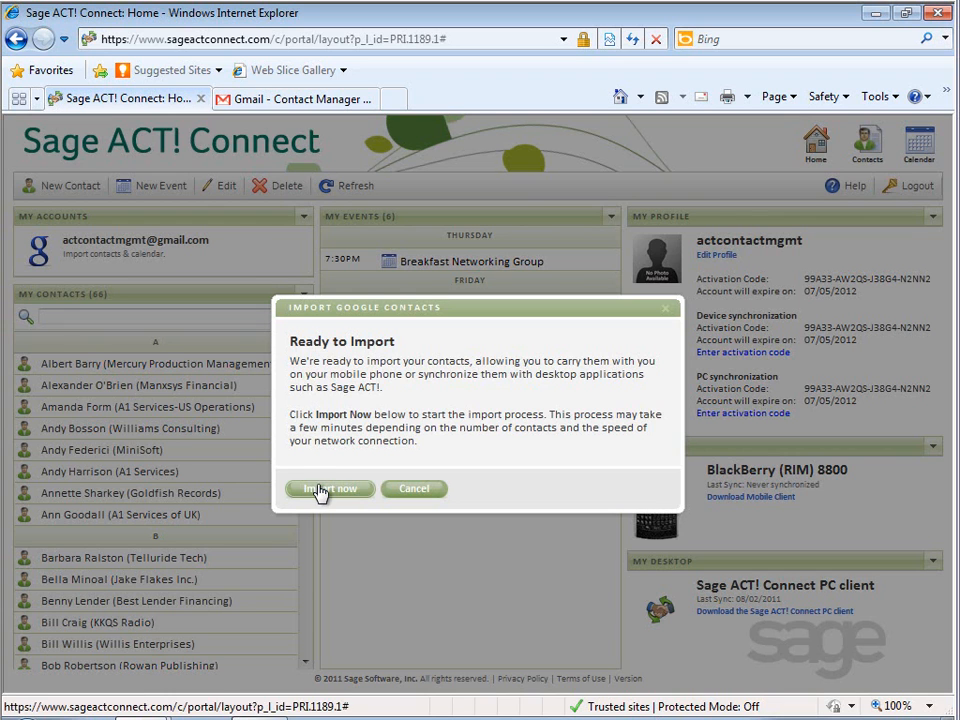
pyautogui.click(329, 489)
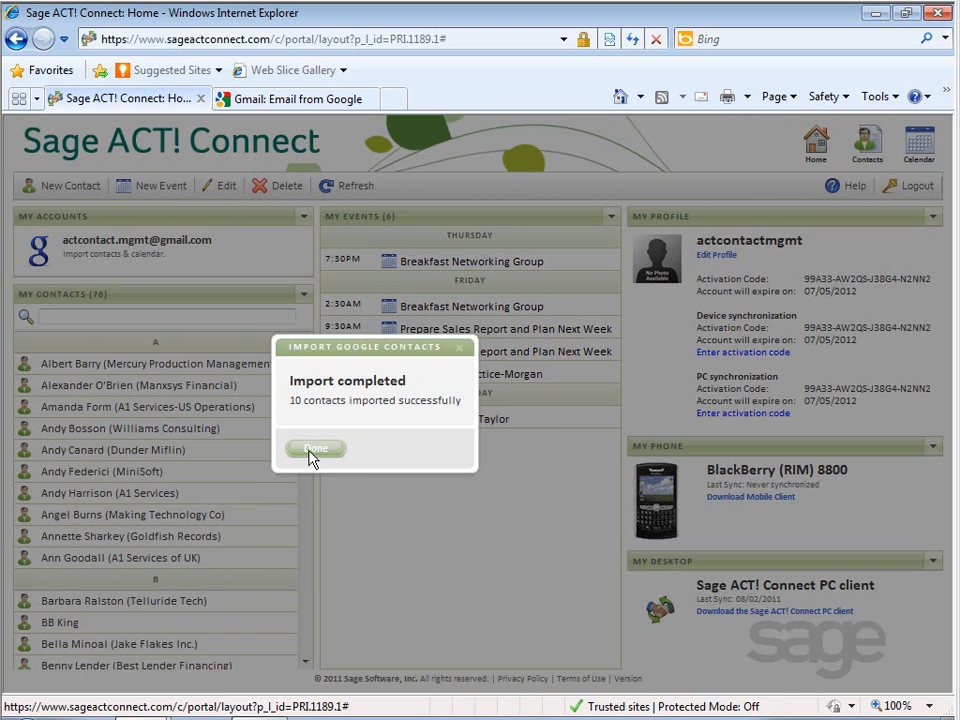
pyautogui.click(315, 448)
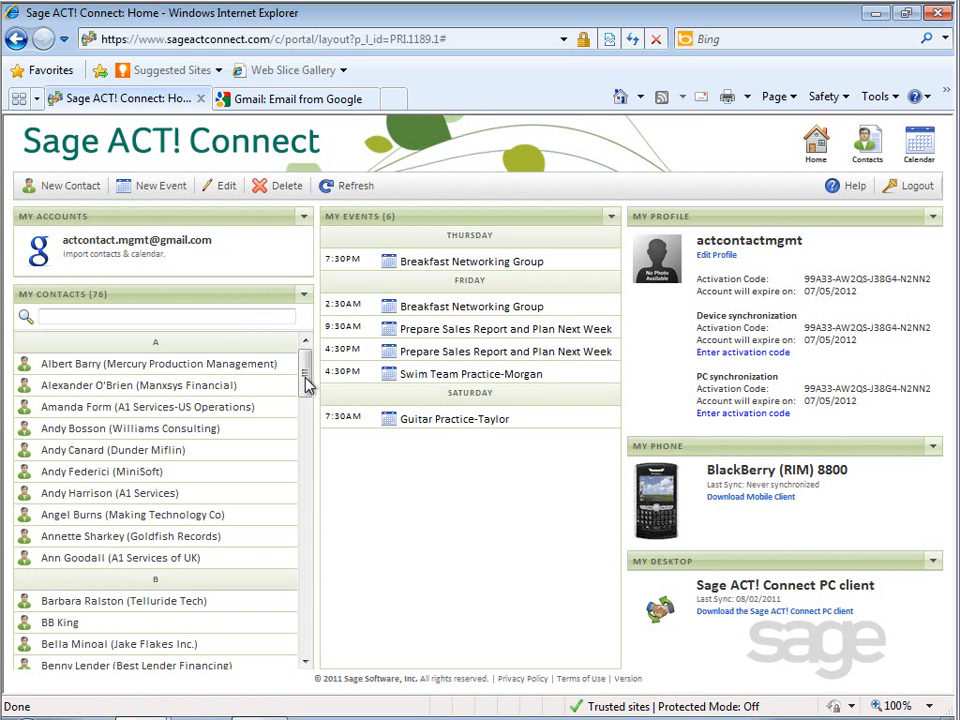